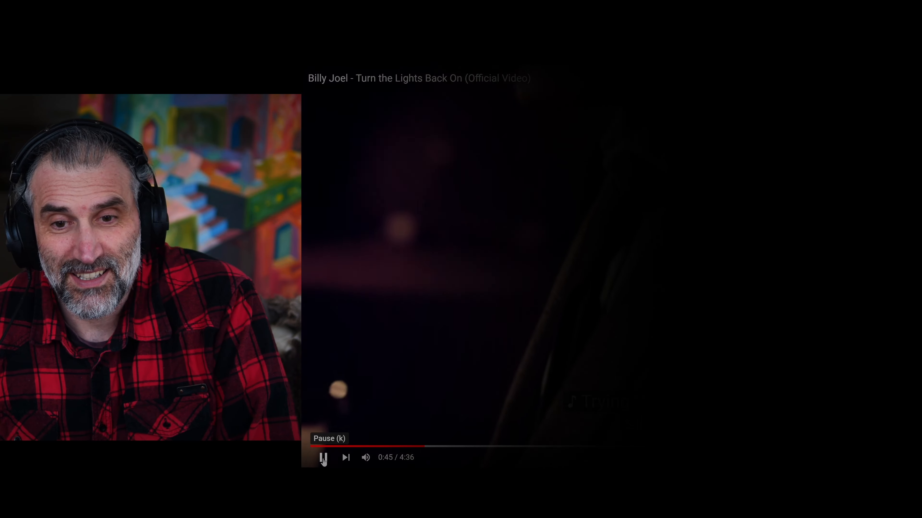
Pause the Billy Joel video at 0:45 to comment, then resume playback
left_click(322, 458)
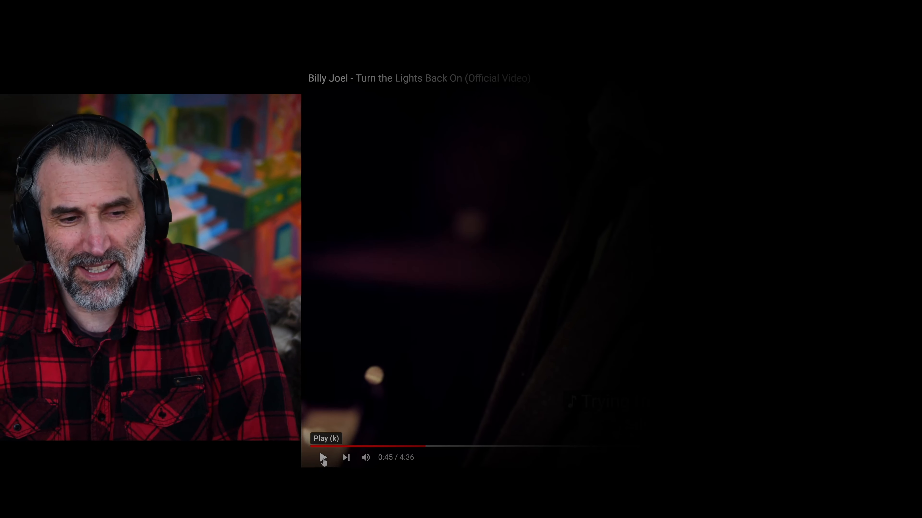
left_click(322, 458)
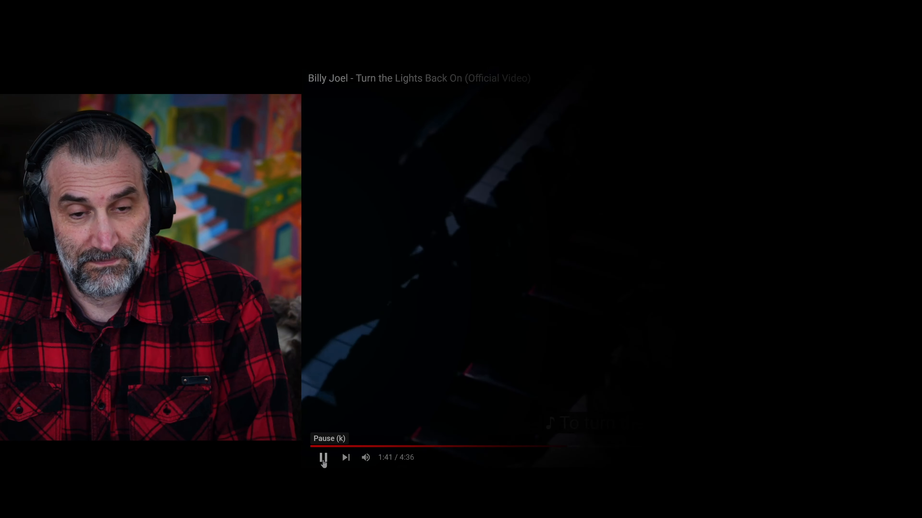
Pause the video at 1:41 to comment before letting it continue
left_click(322, 458)
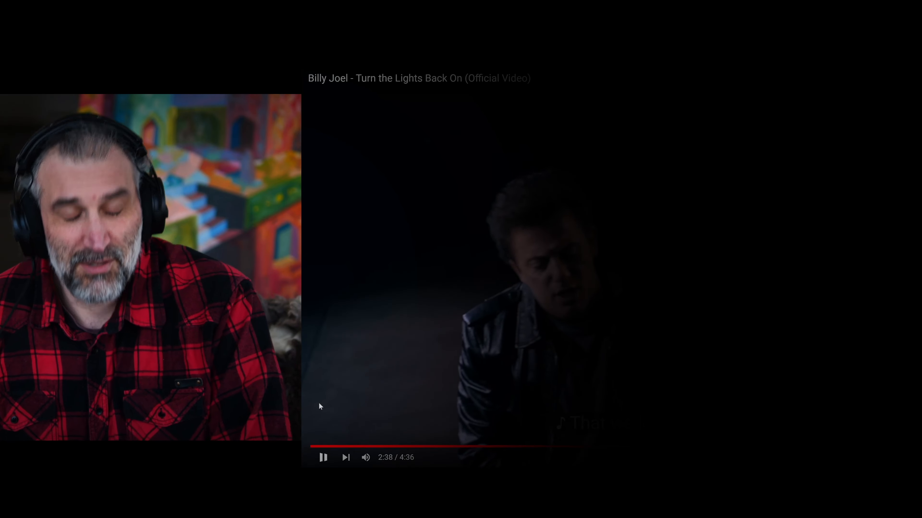
Pause the video at 2:38 for commentary, then resume playback toward 2:59
left_click(322, 457)
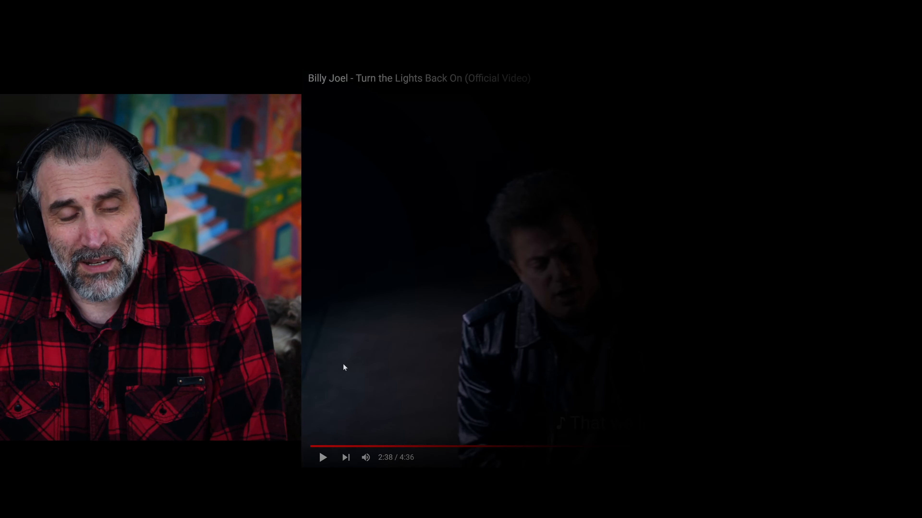
left_click(323, 457)
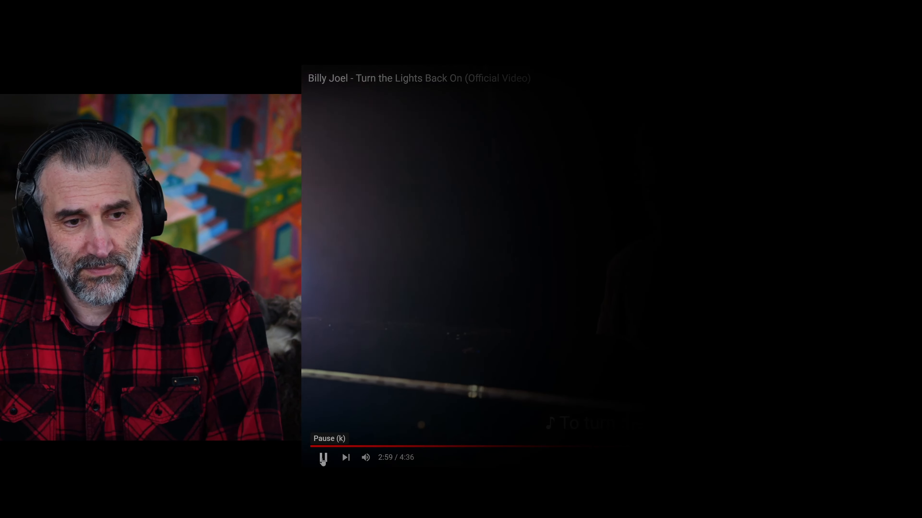
Pause the video at 2:59, then pause it again around 3:20 after it plays on
left_click(322, 458)
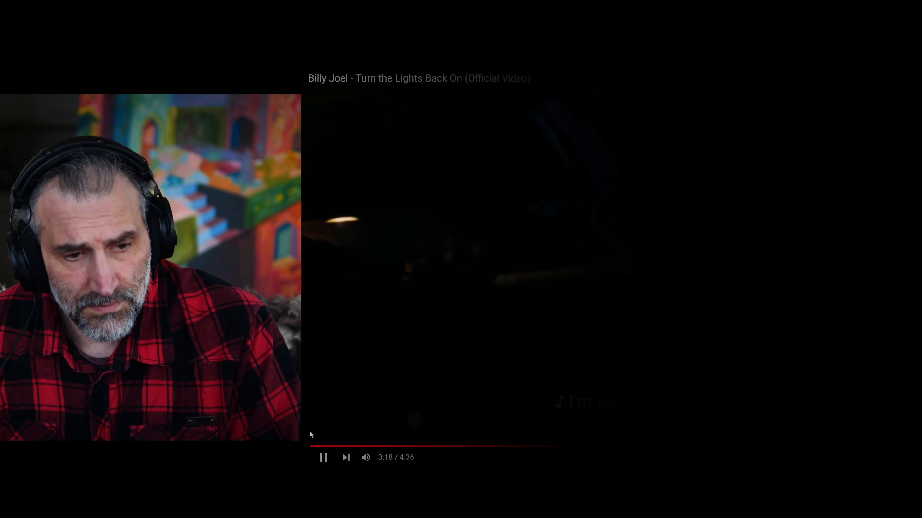
mouse_move(322, 458)
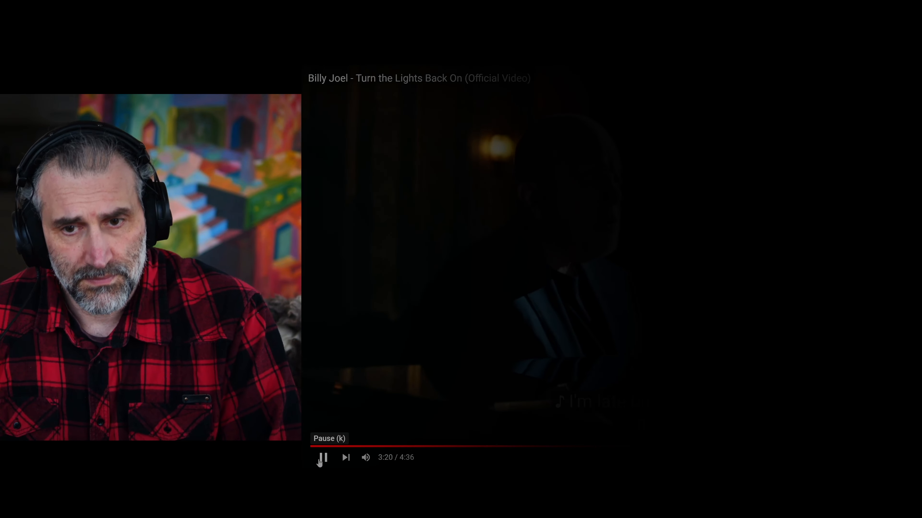
left_click(322, 458)
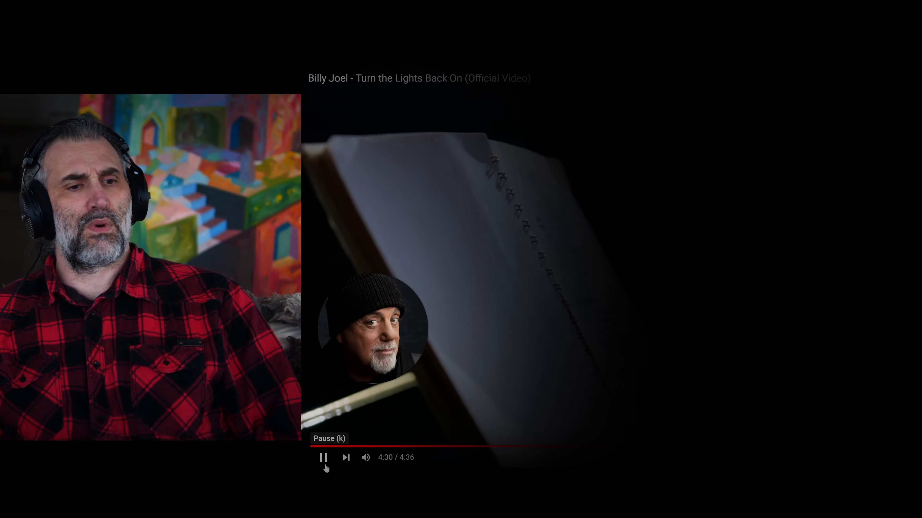
Stop playback, leaving the video sitting at 2:30 of 4:36
left_click(322, 458)
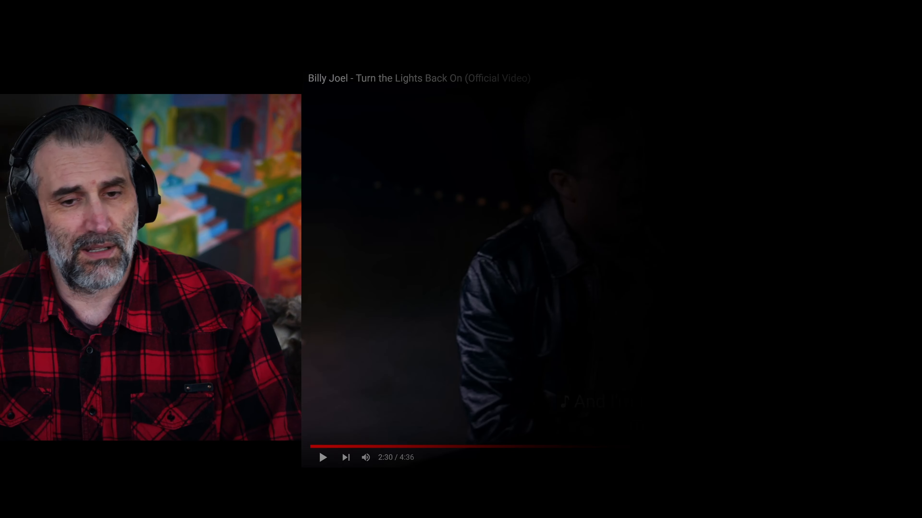